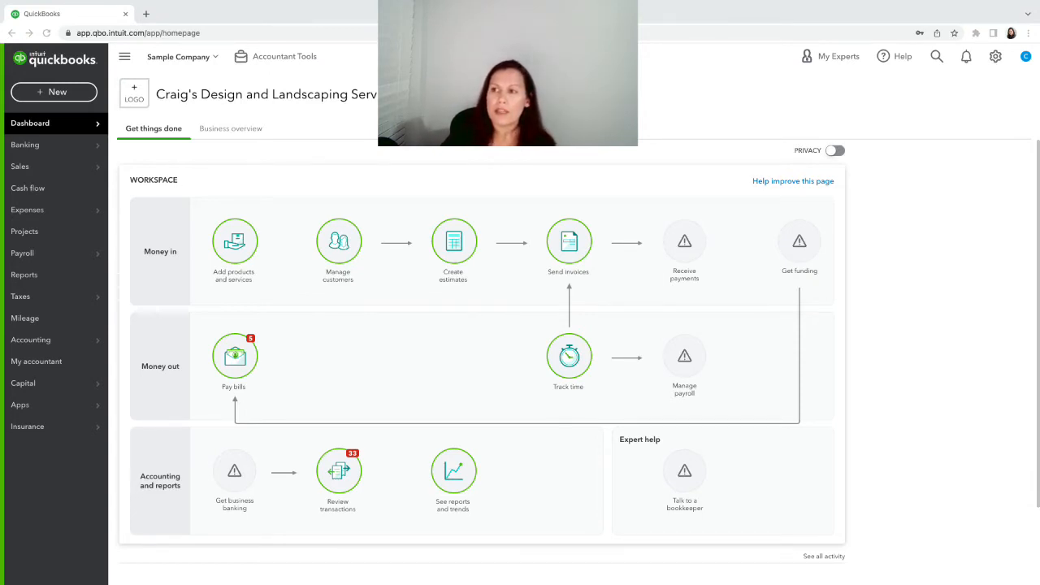
Go from the gear menu to the Tags page and show the New tag/tag group choices.
click(994, 56)
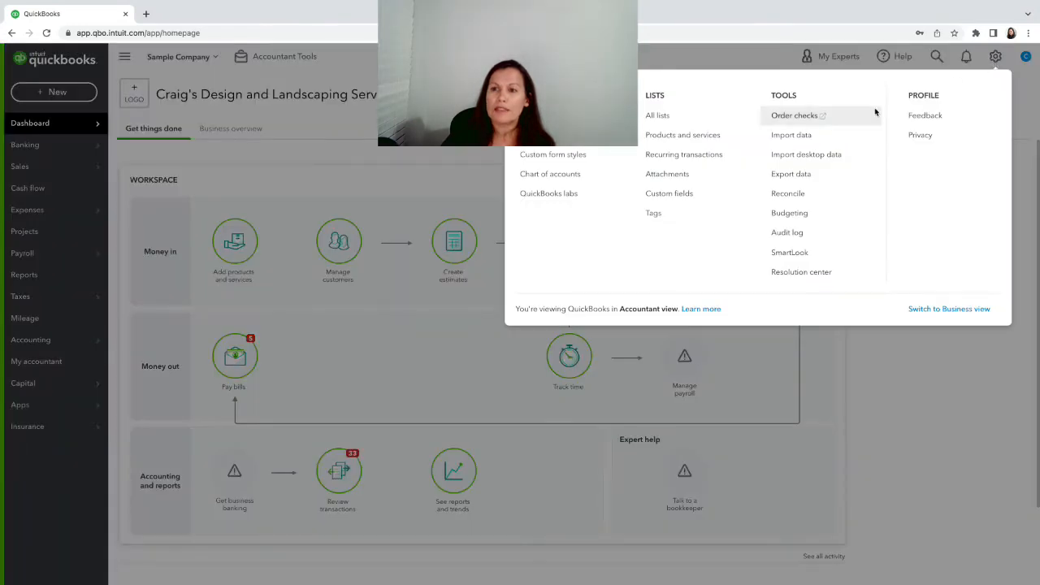
mouse_move(998, 69)
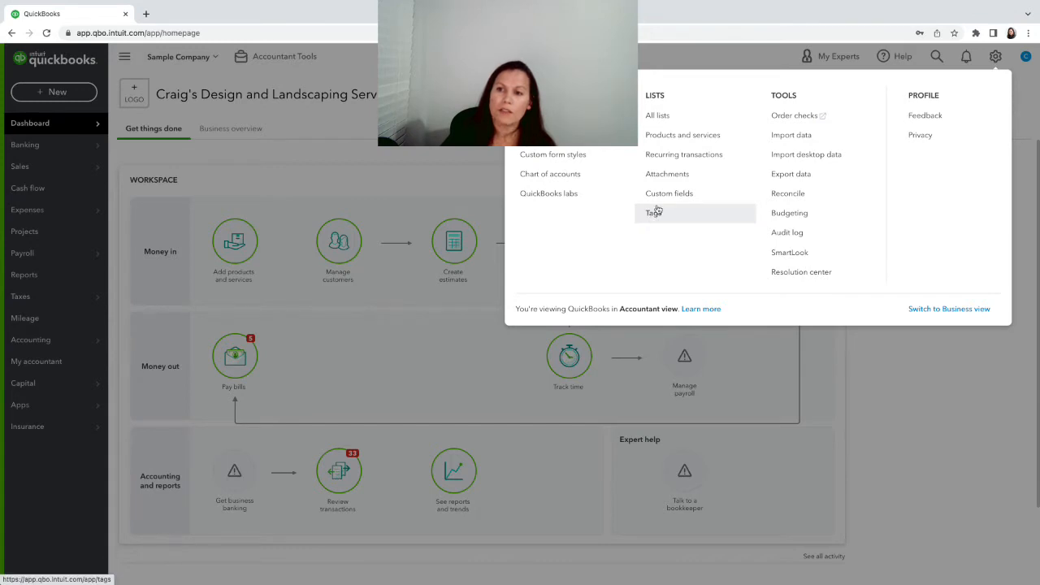
mouse_move(653, 213)
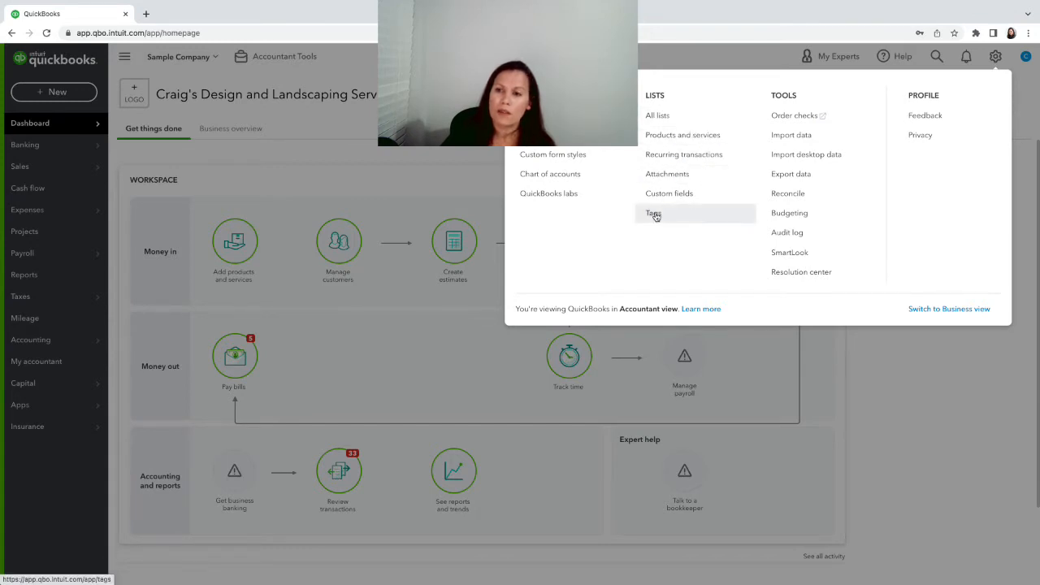
click(653, 213)
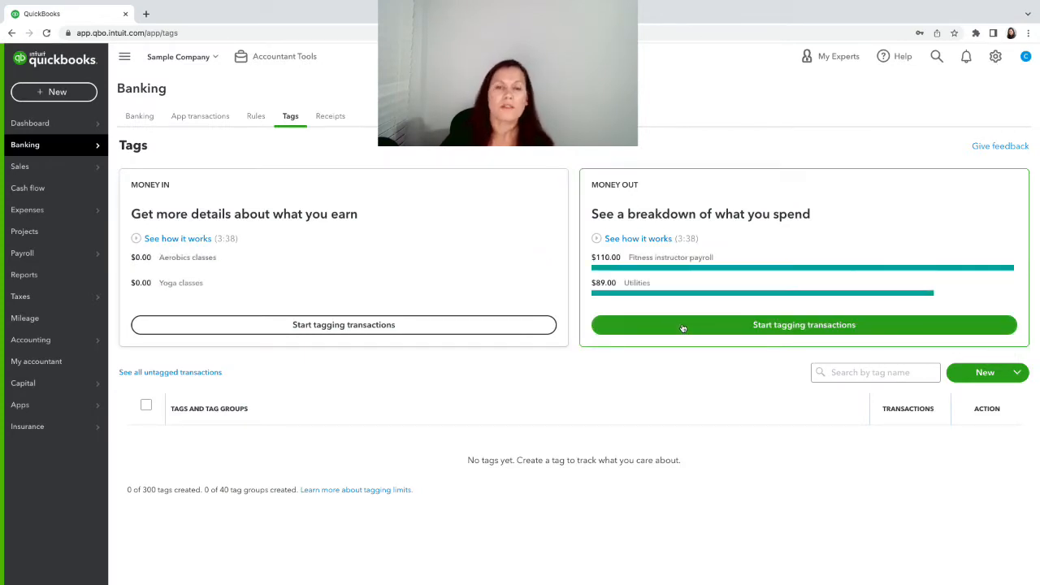
click(984, 372)
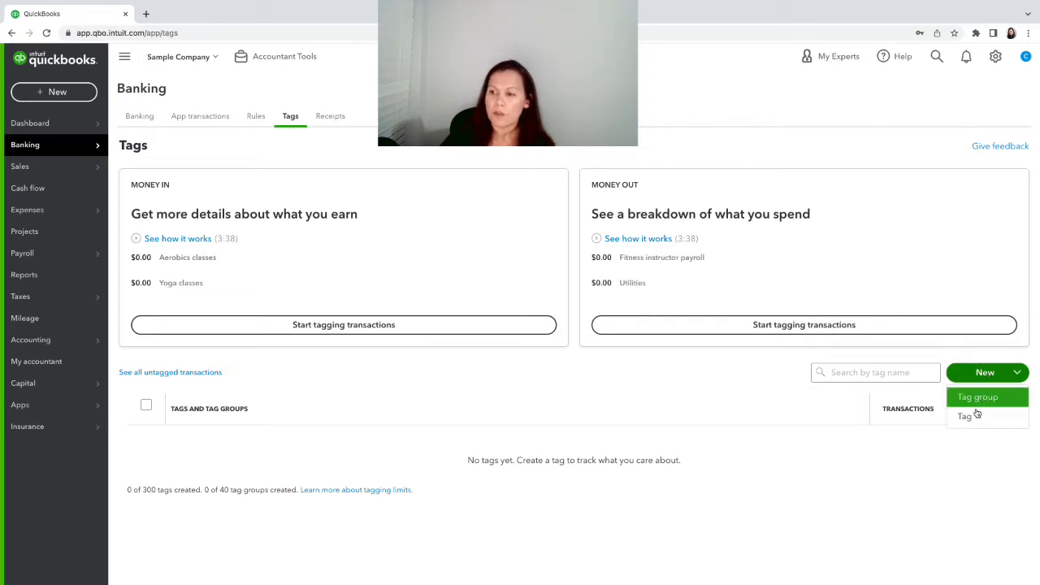
Create and save a new tag group named 'Sales Rep'.
click(978, 397)
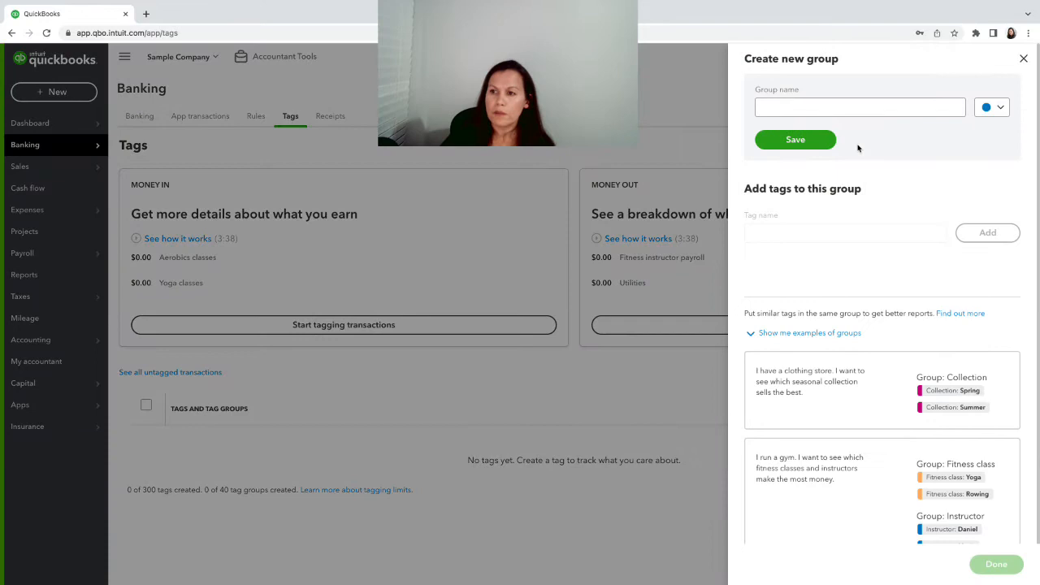
text(S)
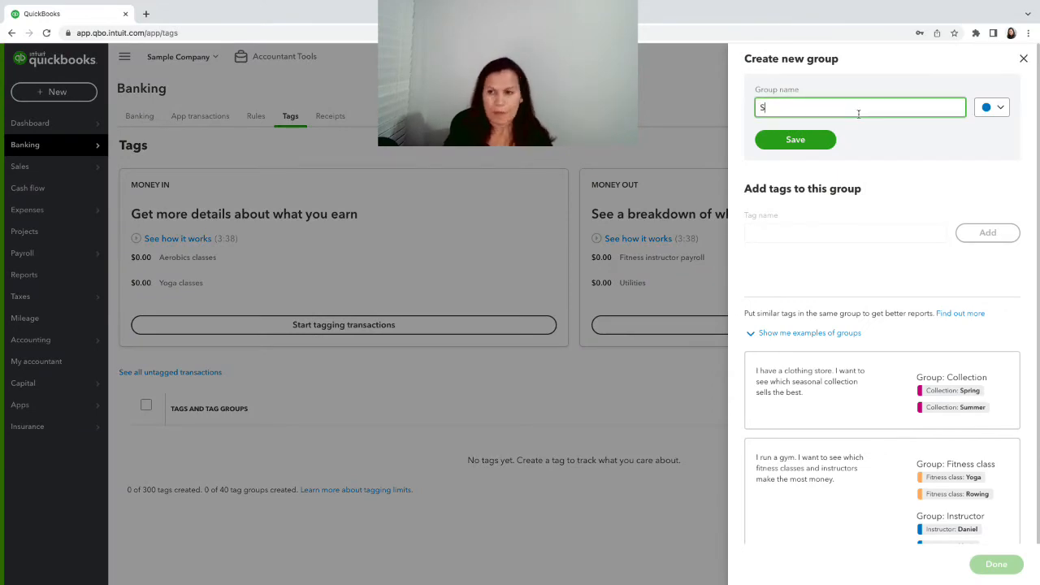
text(ales Rep)
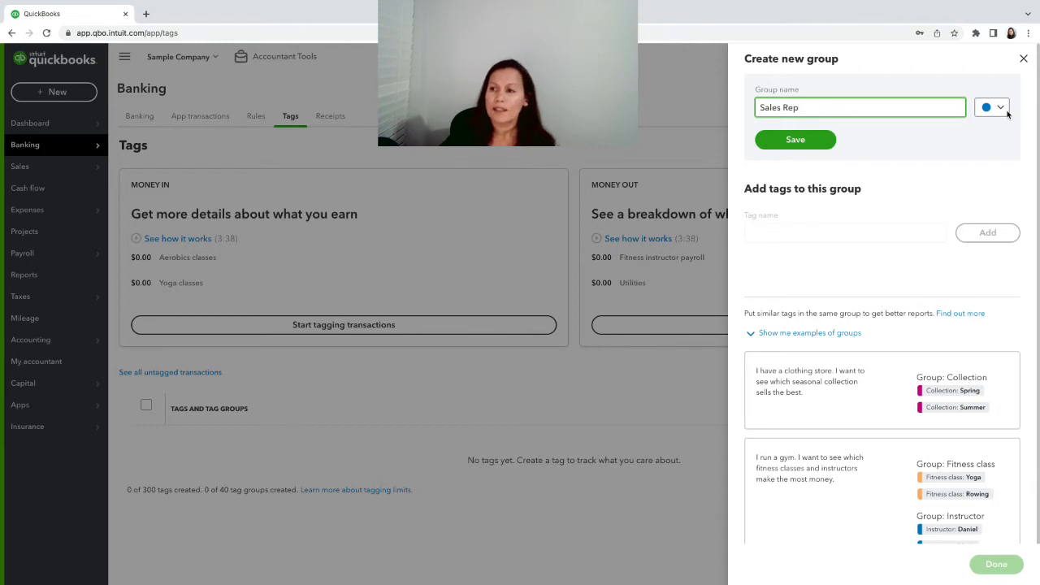
click(991, 107)
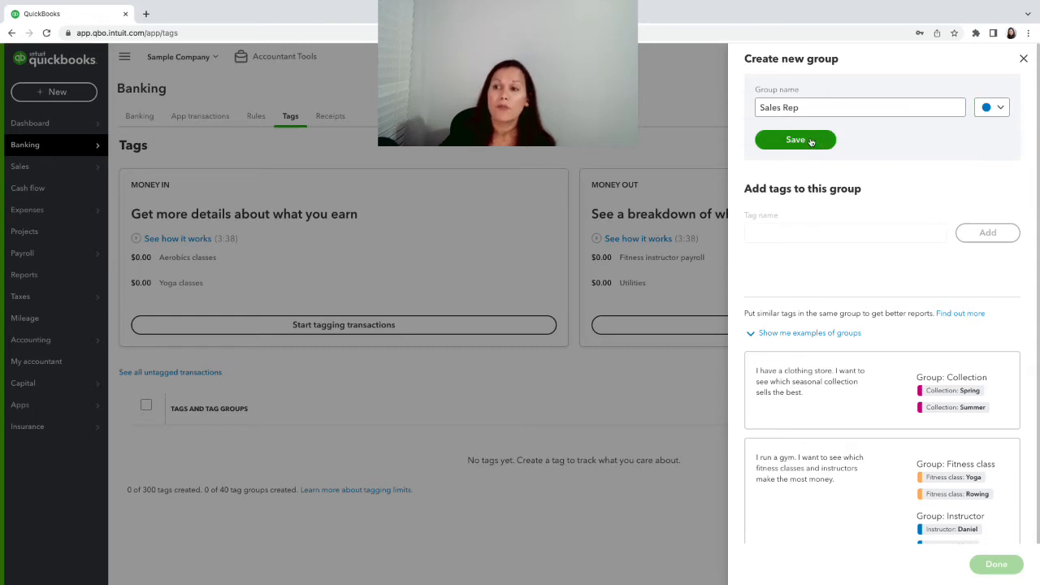
click(794, 139)
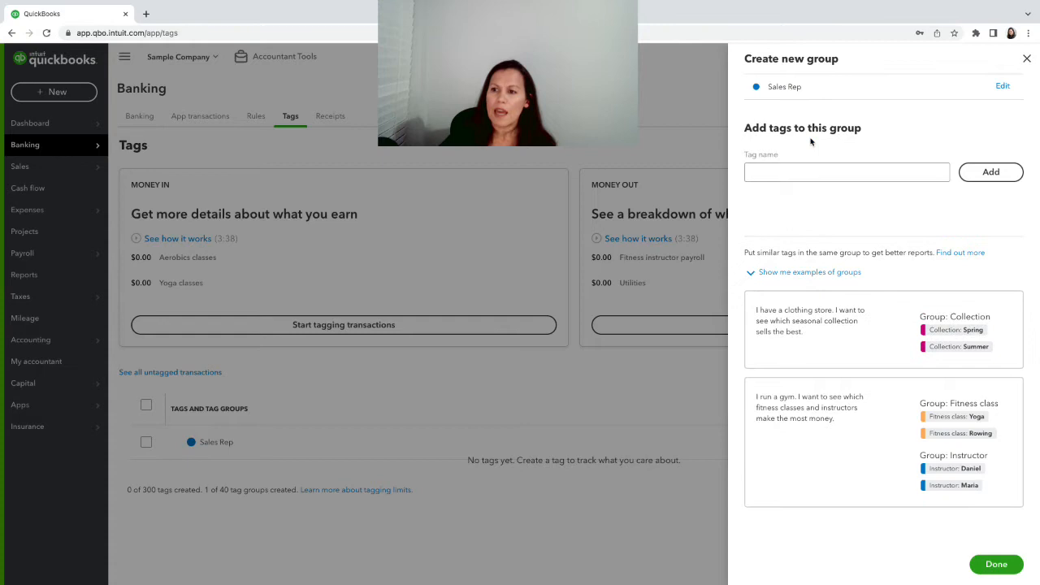
Add the first three sales rep tags (James, John the Man, Mi...) to the group.
click(845, 172)
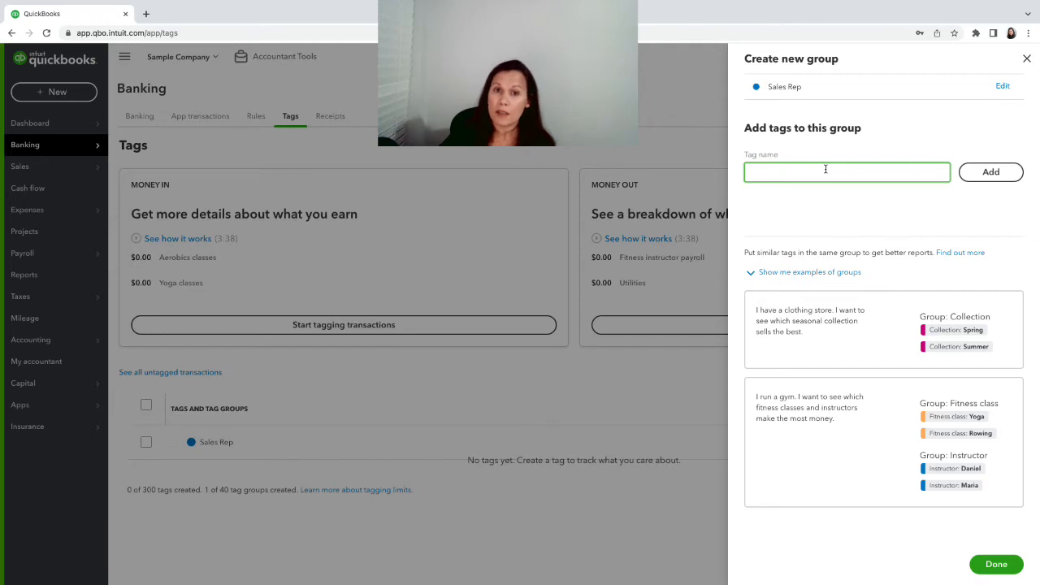
text(J)
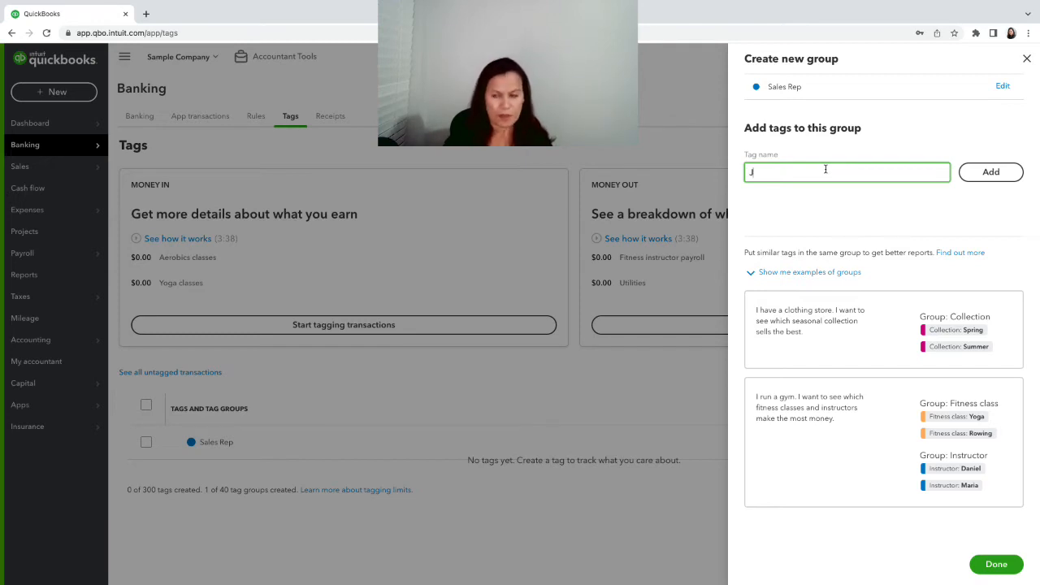
text(ames Ryan)
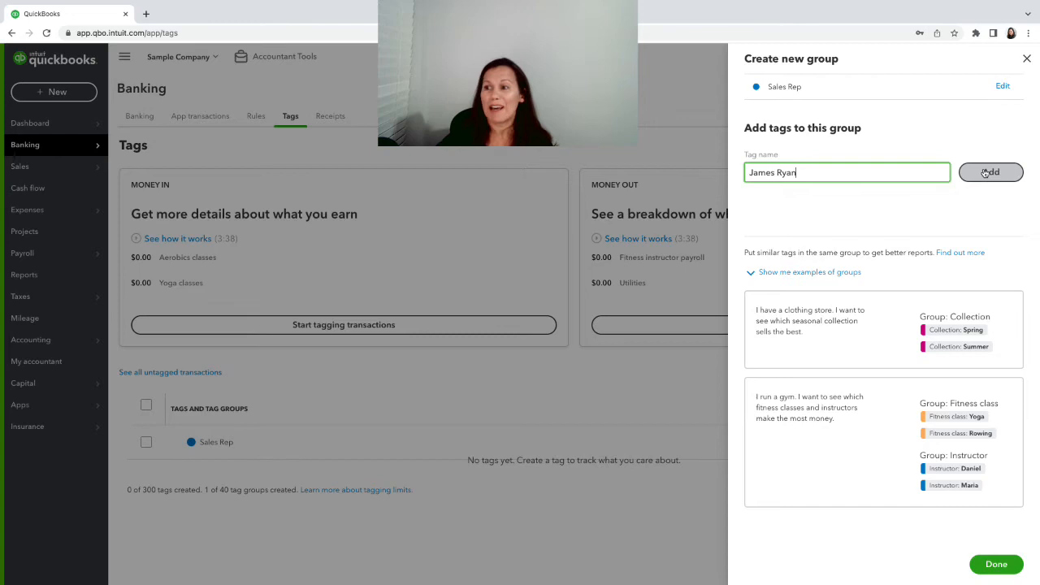
click(991, 172)
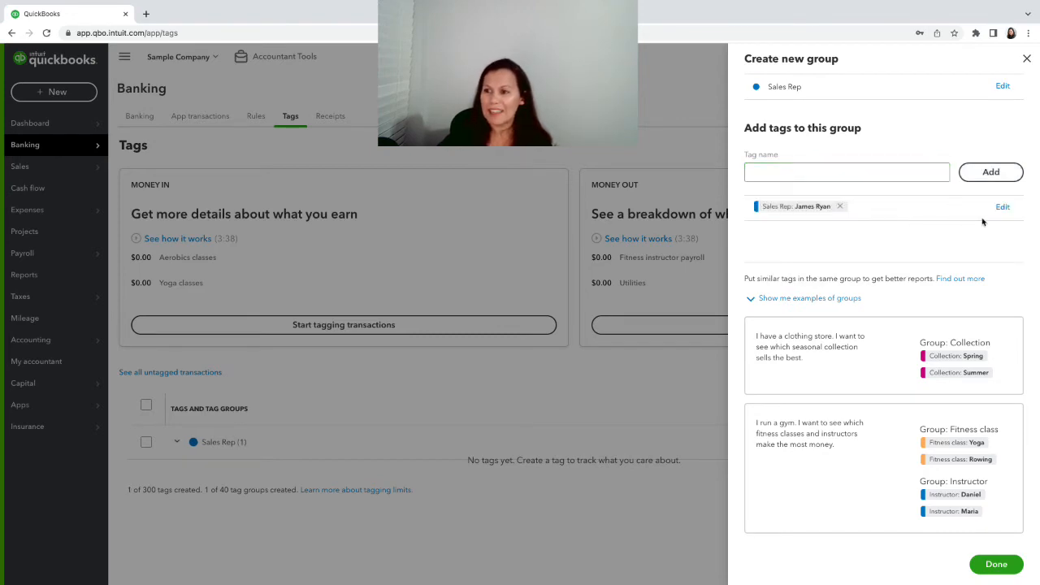
click(845, 173)
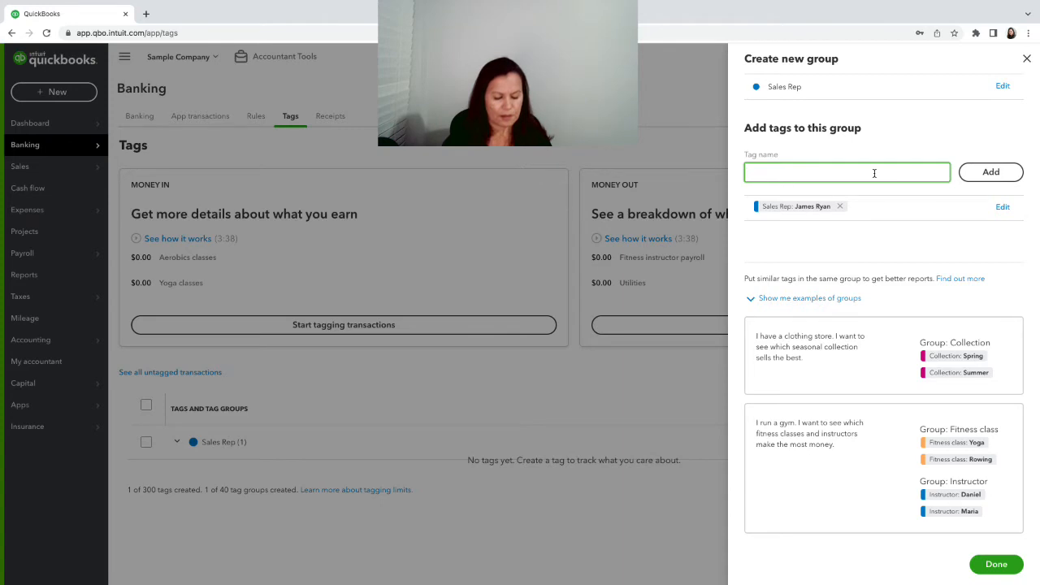
text(John the)
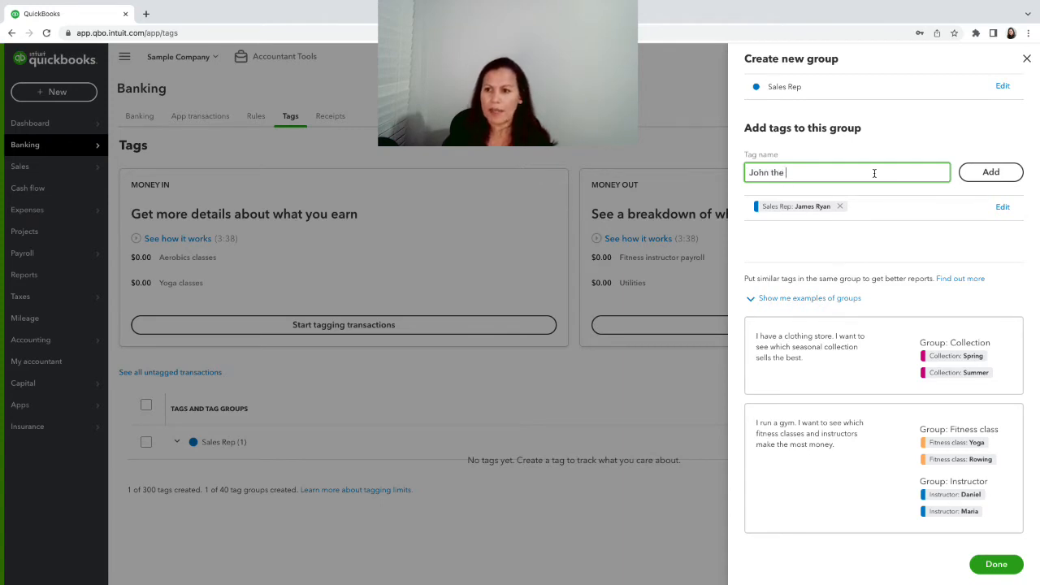
text(Man)
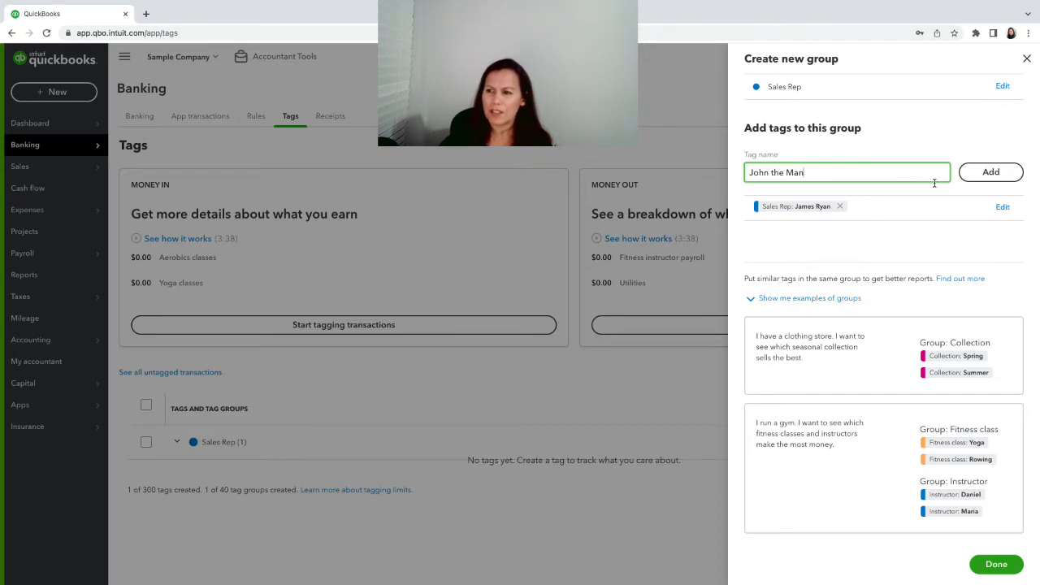
click(990, 172)
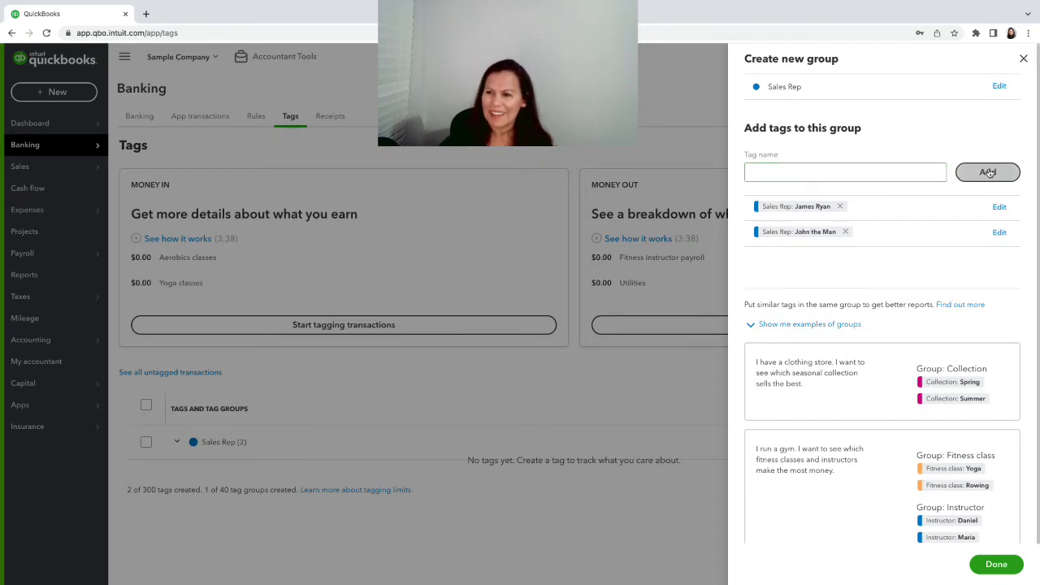
click(845, 172)
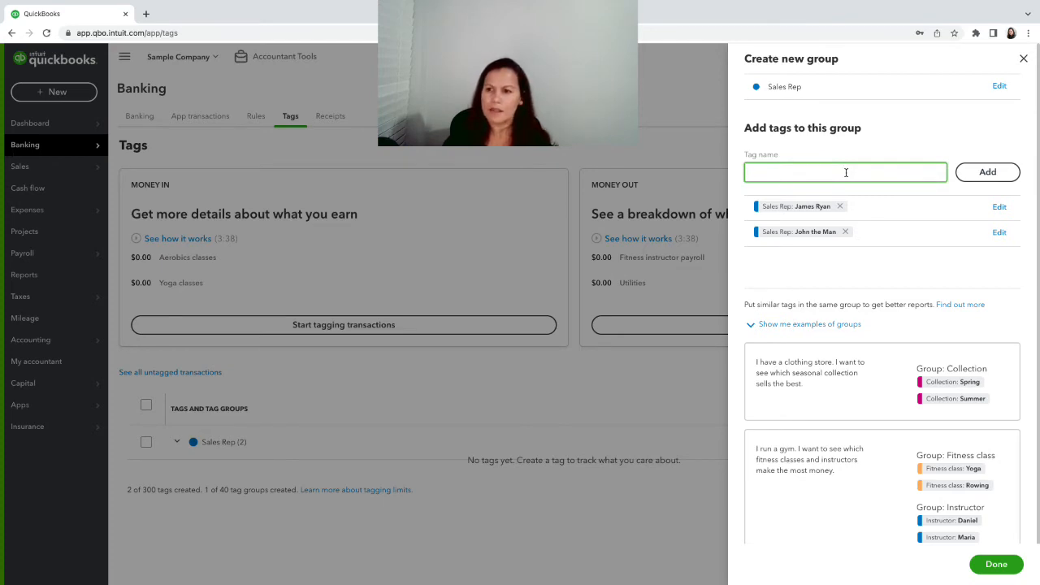
text(Mike the great)
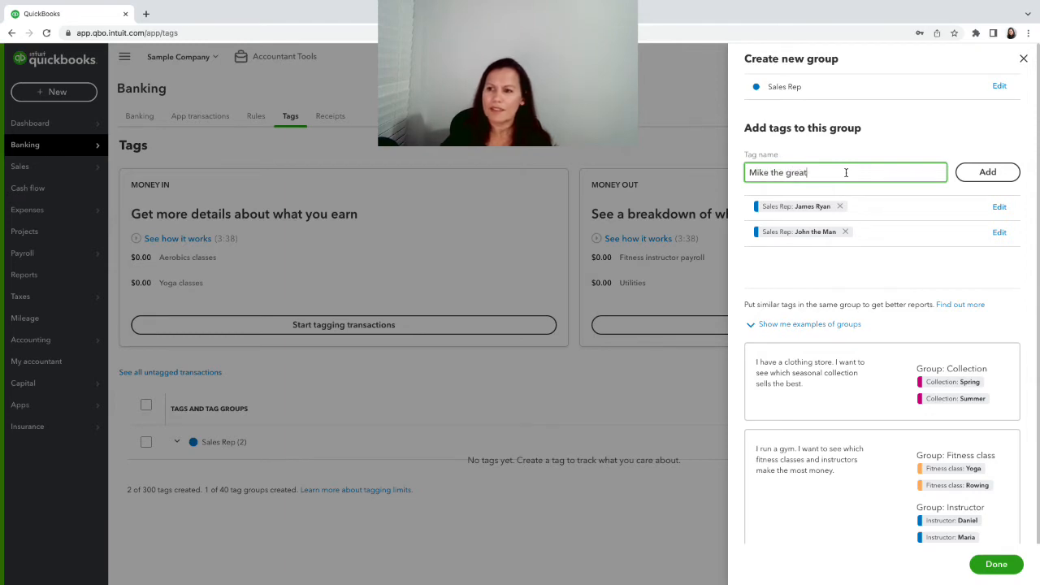
click(988, 172)
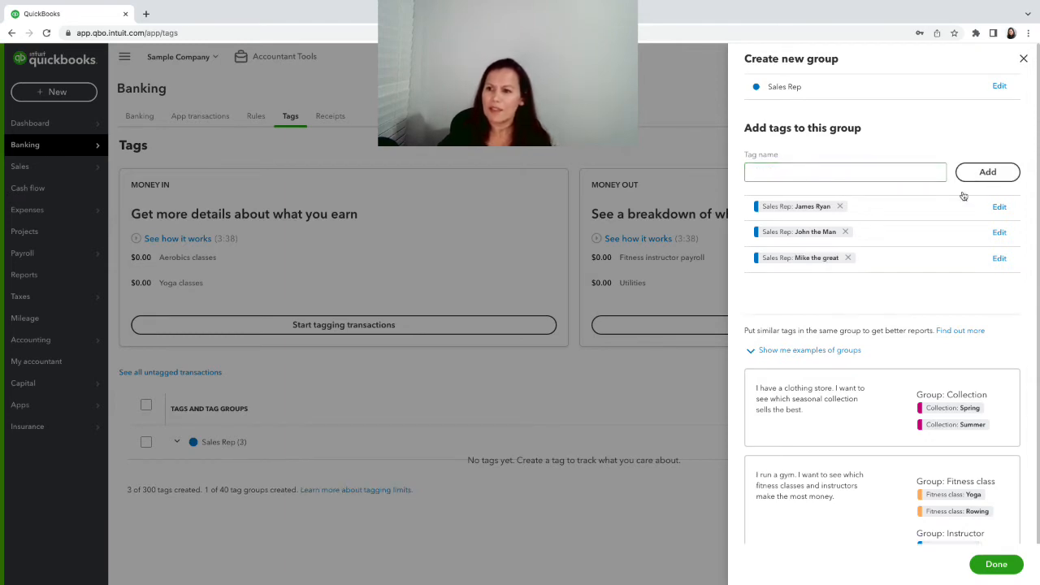
Add the Debbie and Liz tags, then finish the Sales Rep group with five tags.
click(845, 172)
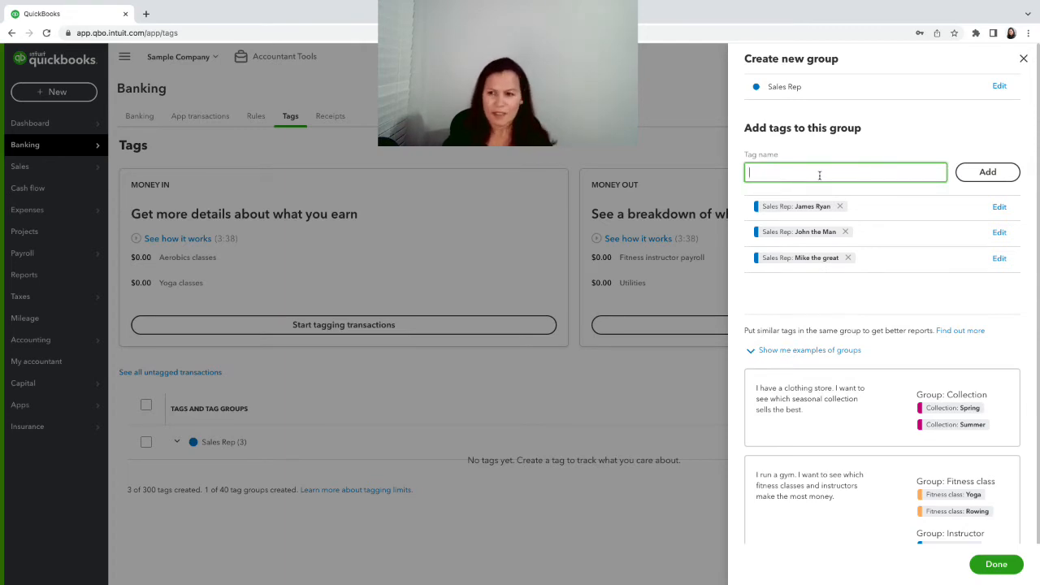
text(Debbie the queen of sale)
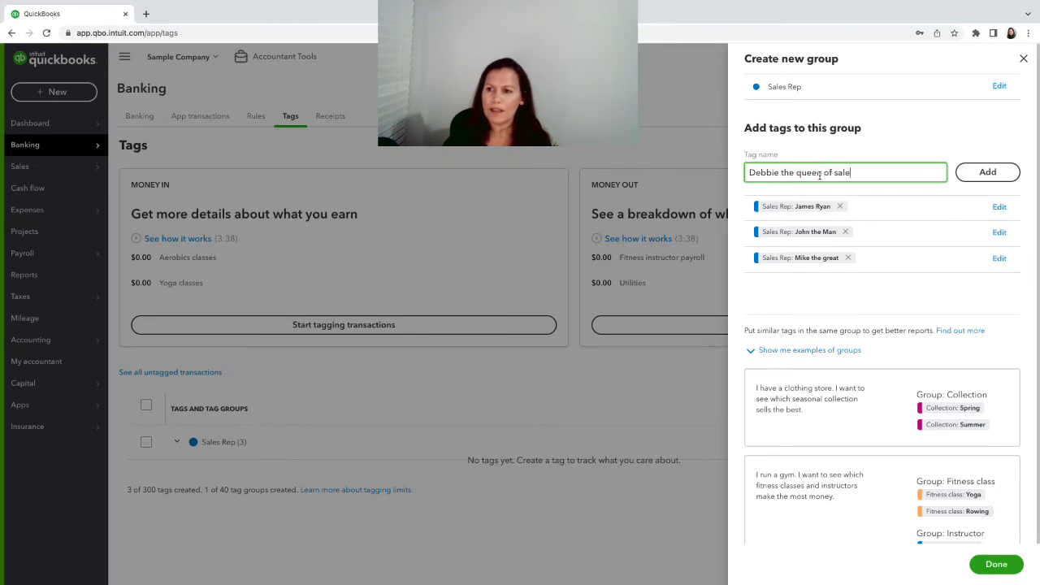
click(988, 172)
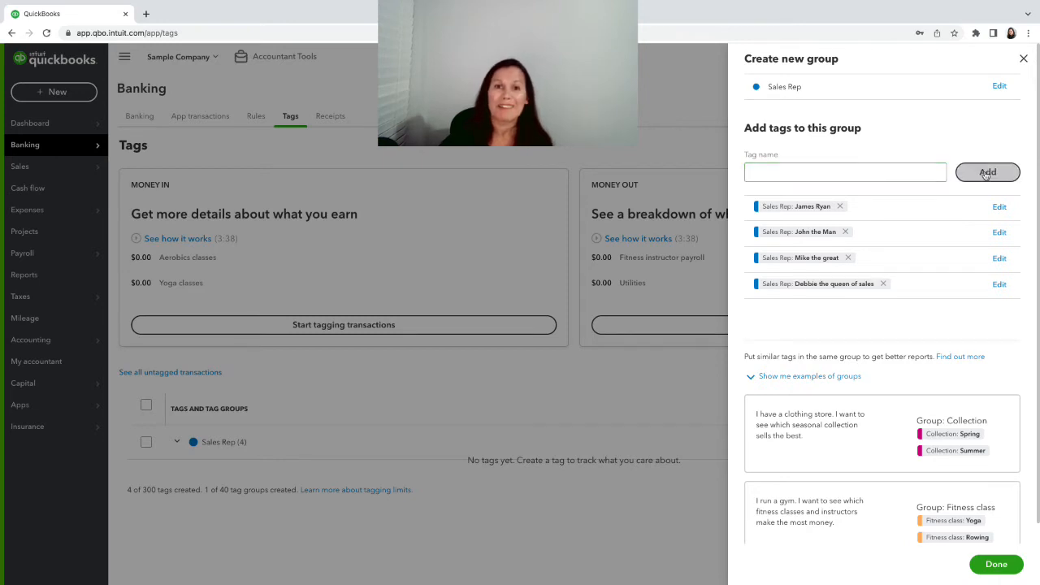
click(845, 172)
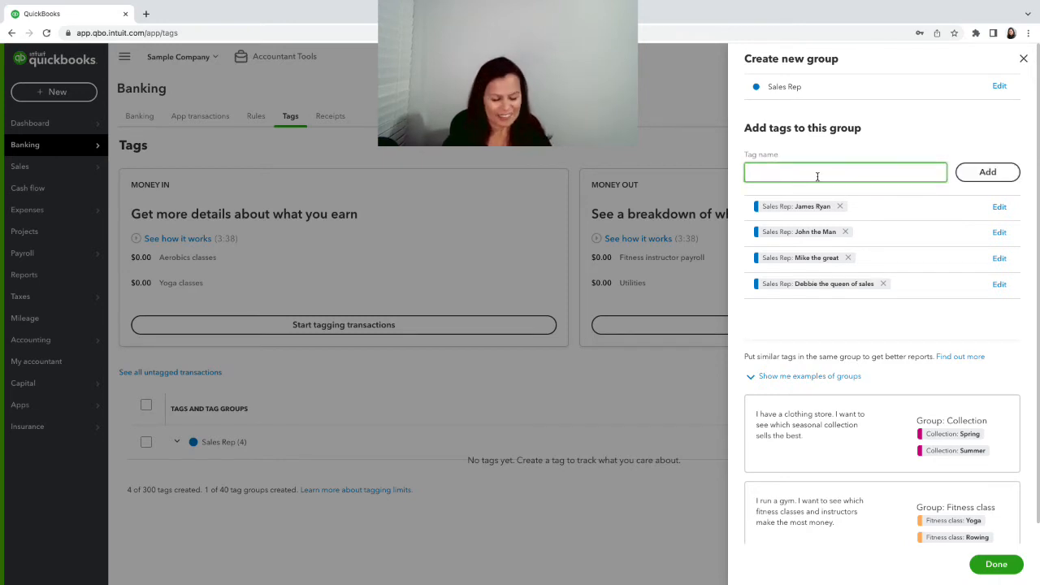
text(Liz the greatest)
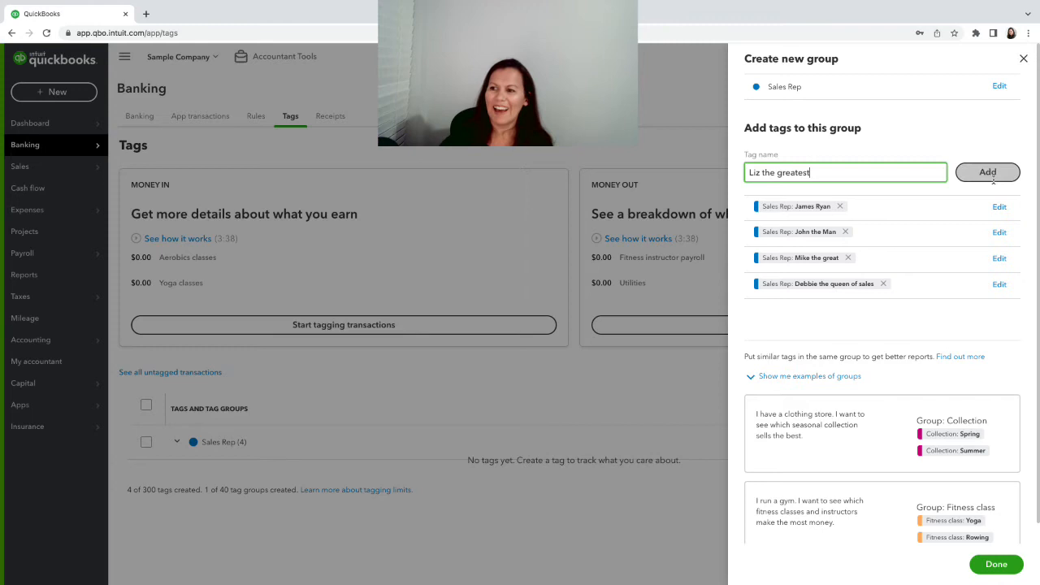
click(988, 172)
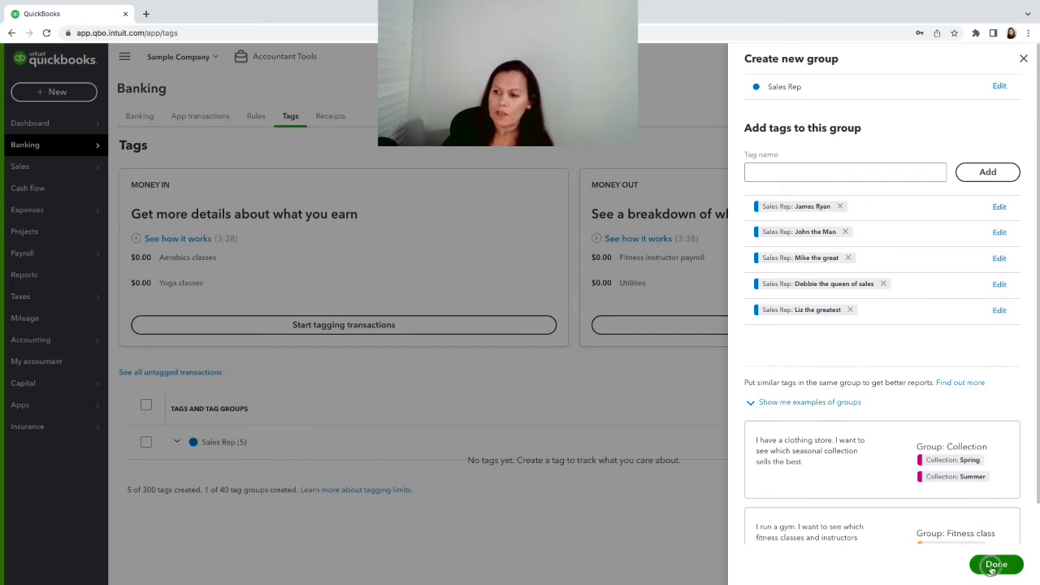
click(995, 563)
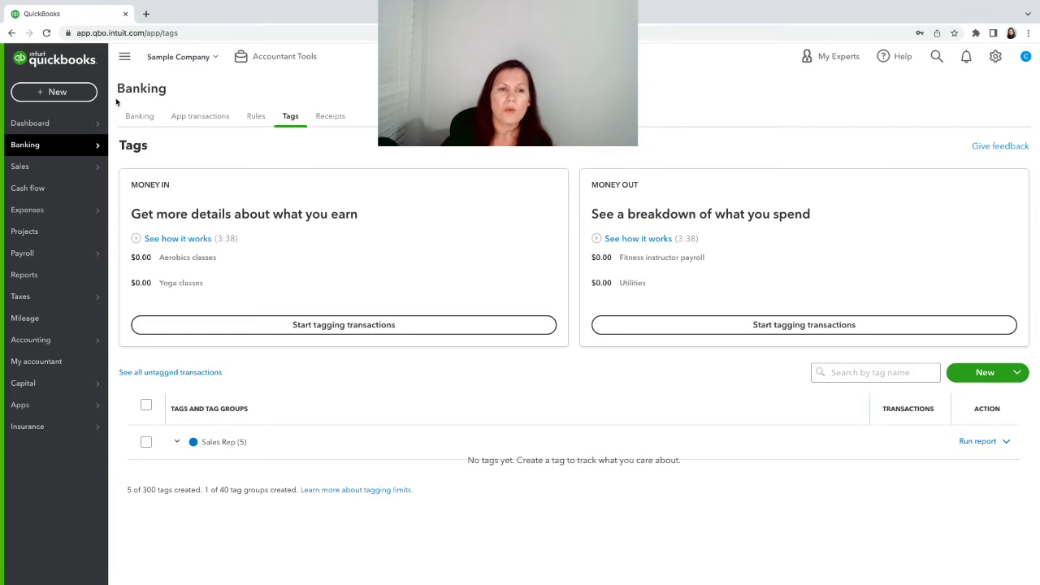
Start an invoice for Amy's Bird Sanctuary with Net 30 terms, a $75 Design line and a Sales Rep tag.
click(55, 91)
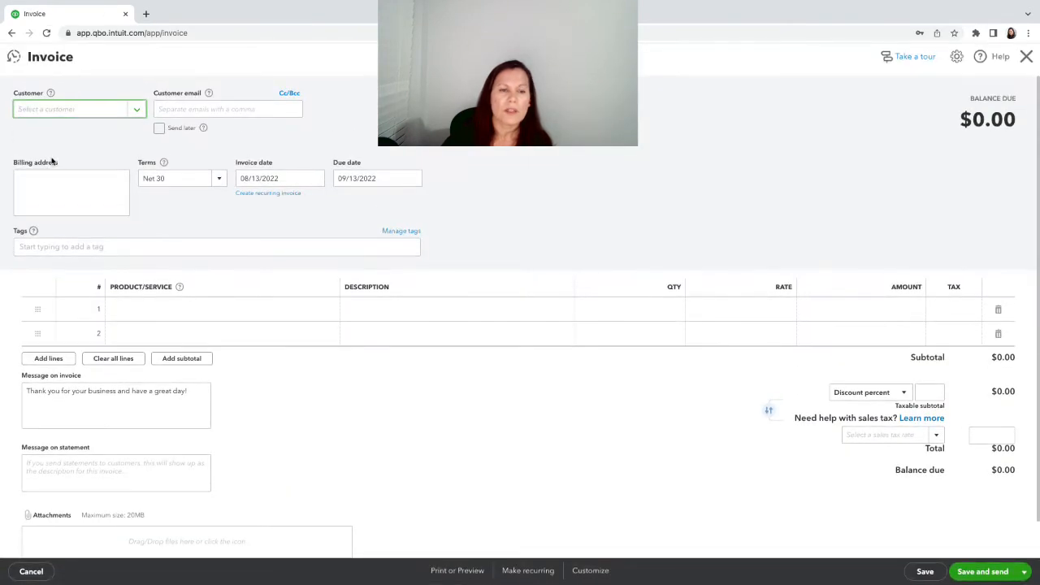
mouse_move(128, 258)
text(Amy's Bird Sanctuary)
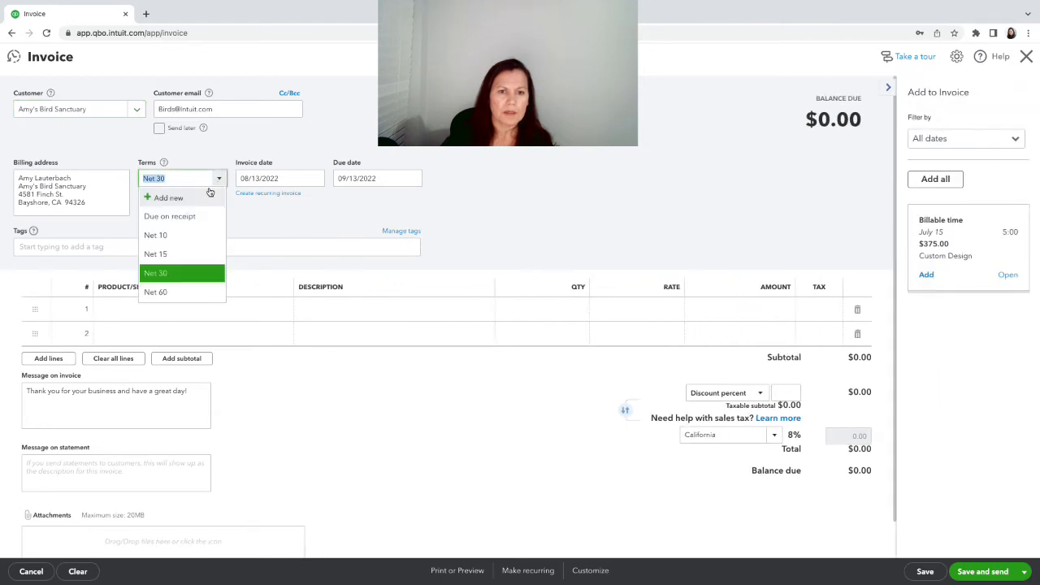
click(154, 273)
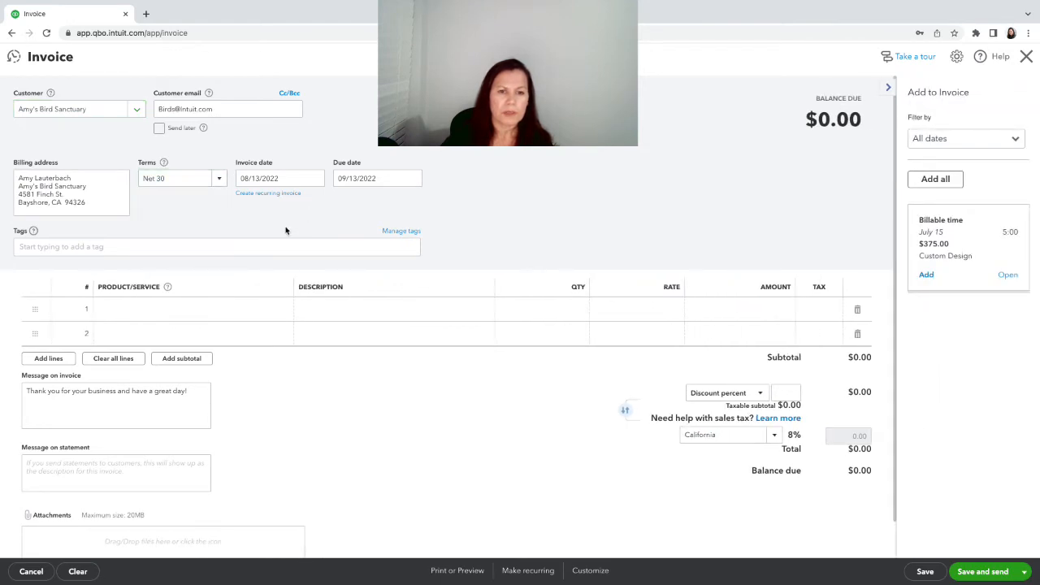
click(182, 309)
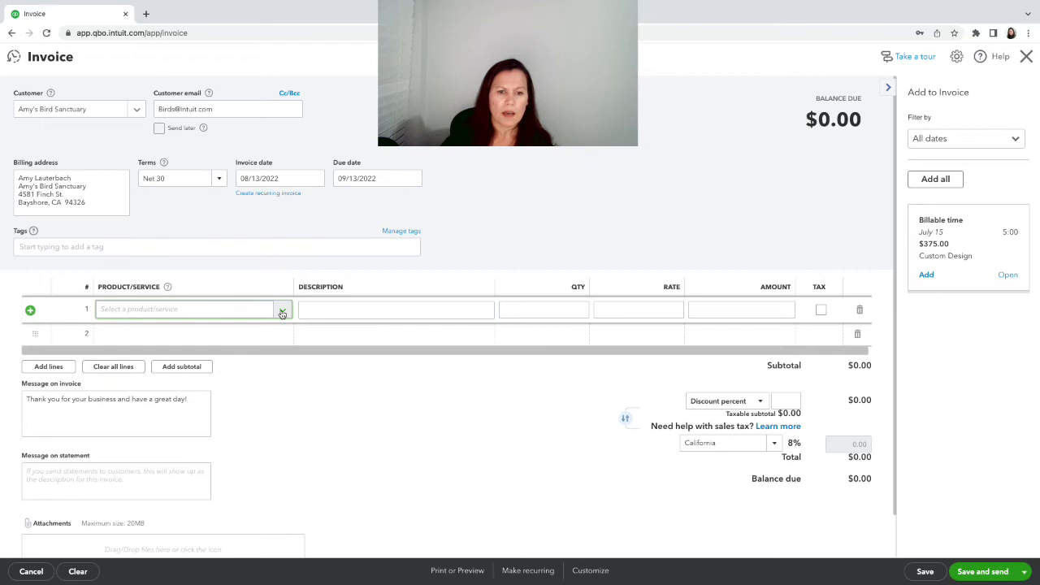
click(182, 309)
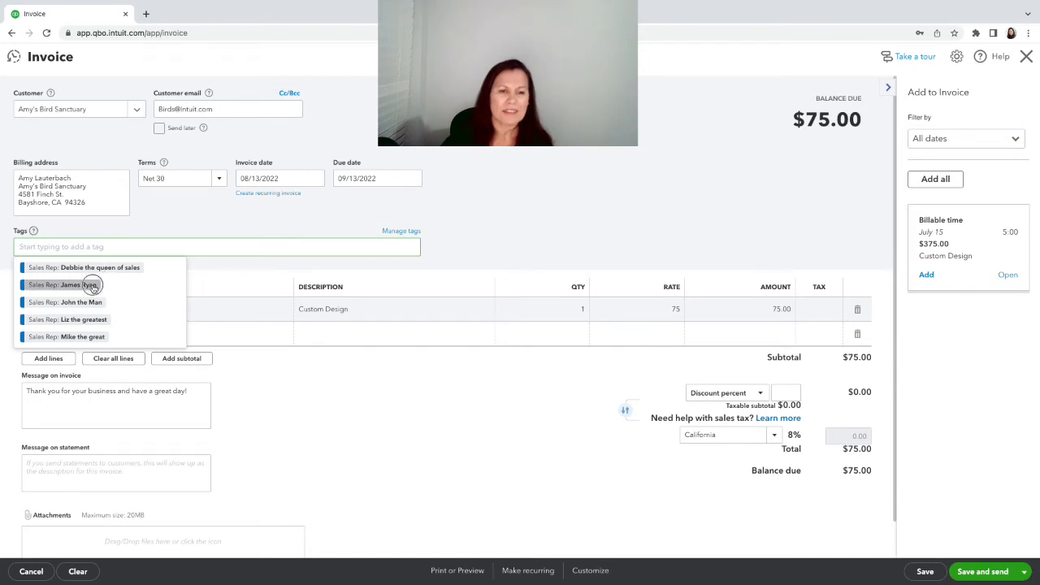
click(75, 284)
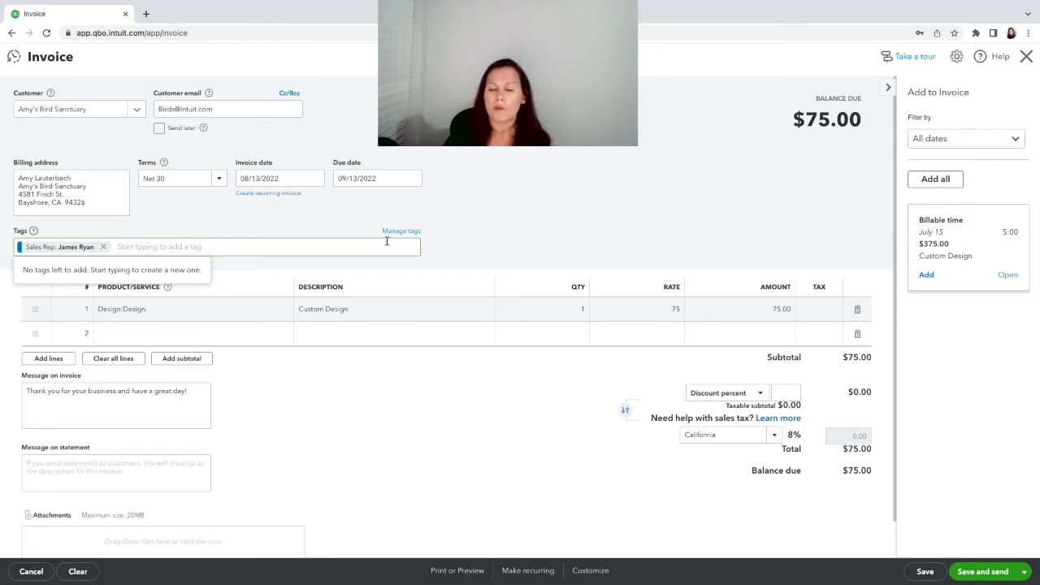
mouse_move(344, 263)
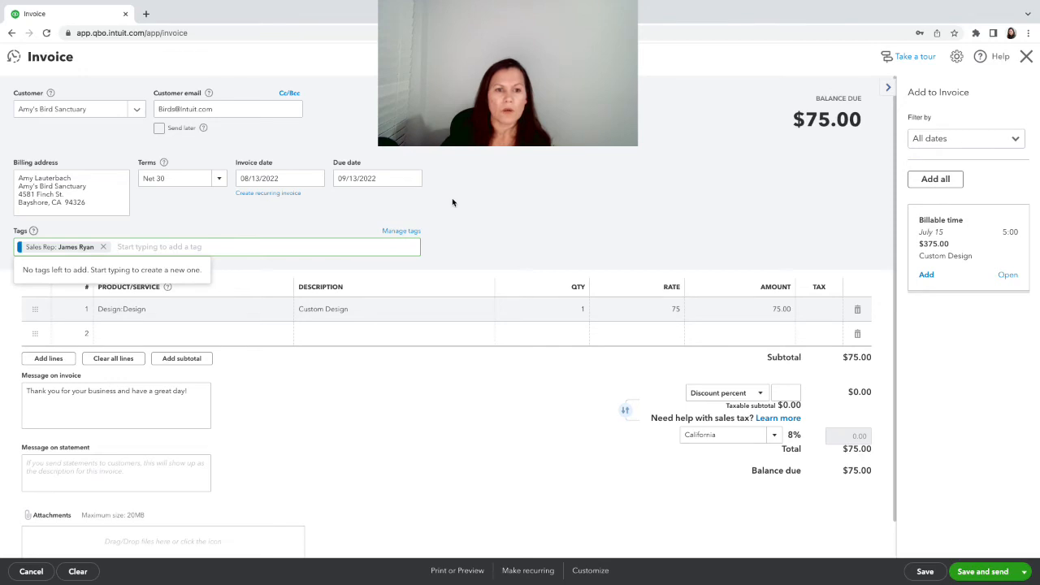
mouse_move(464, 207)
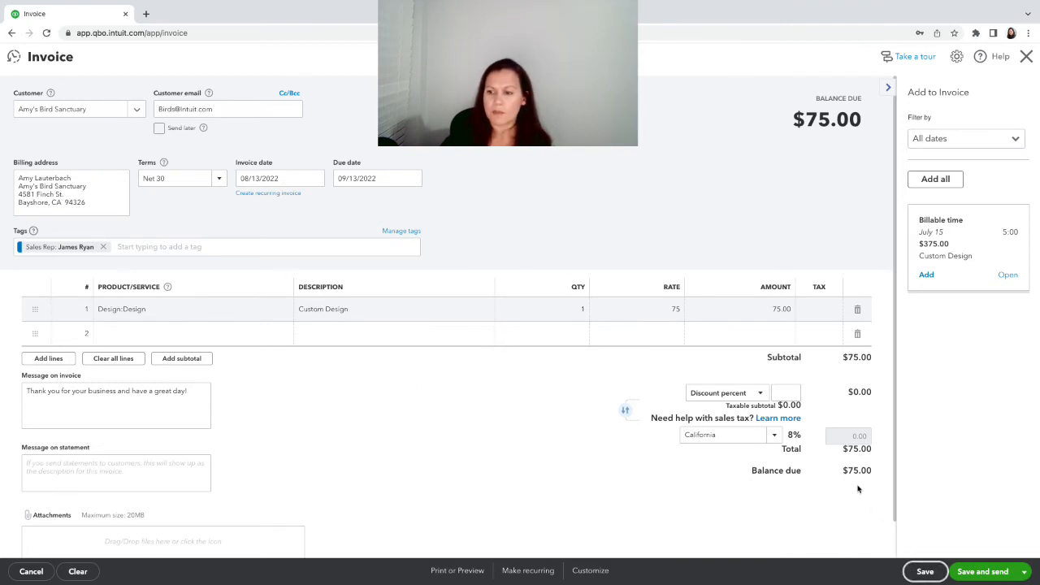
Save the invoice and start a new sales receipt.
click(924, 572)
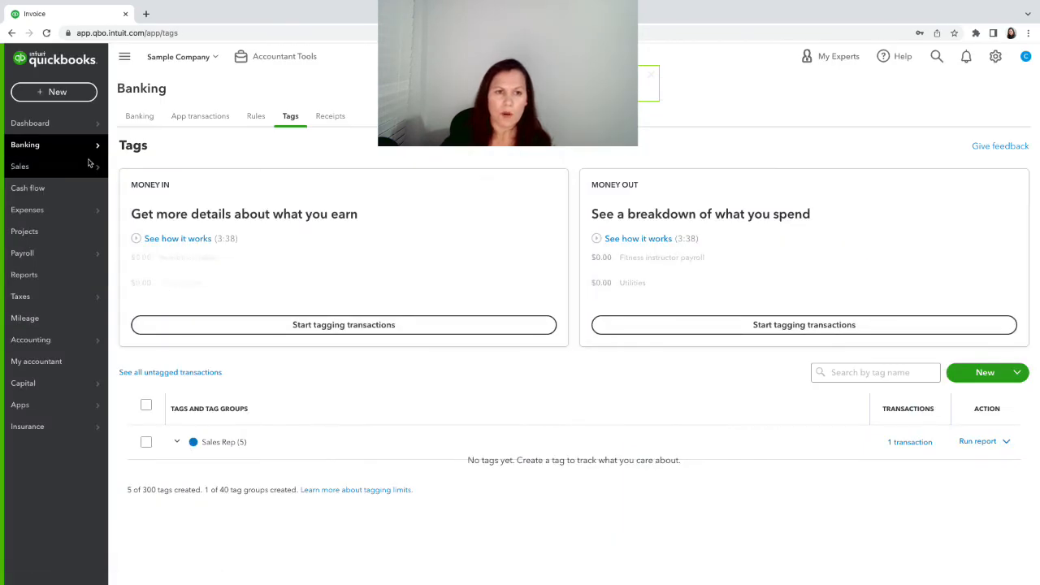
click(54, 91)
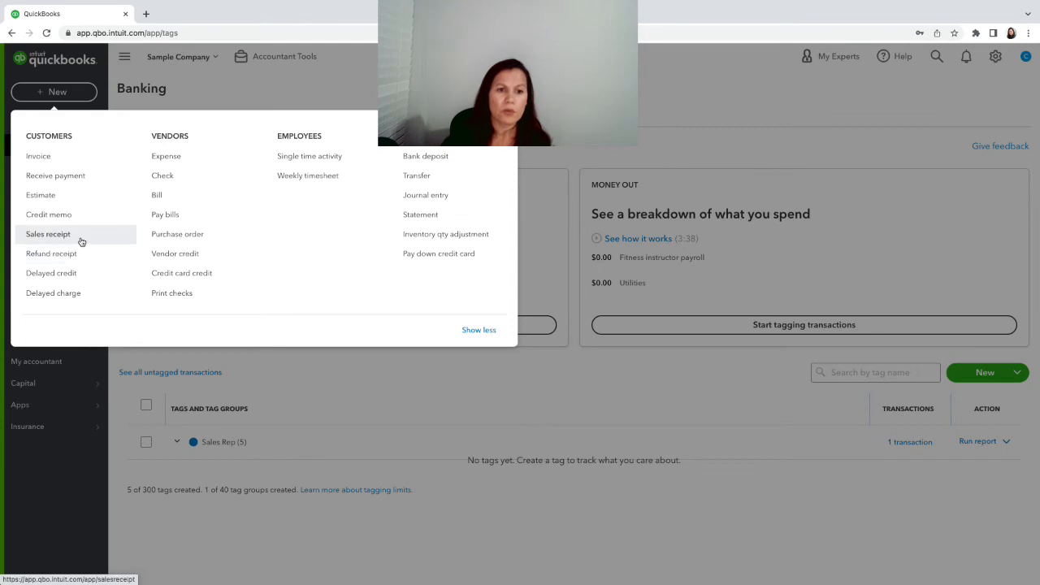
click(47, 234)
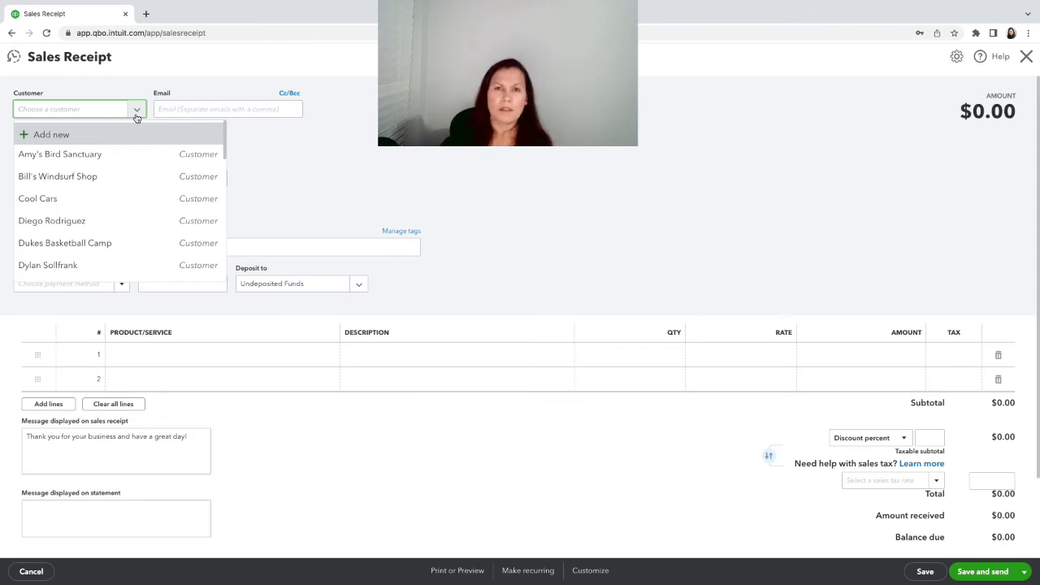
mouse_move(125, 154)
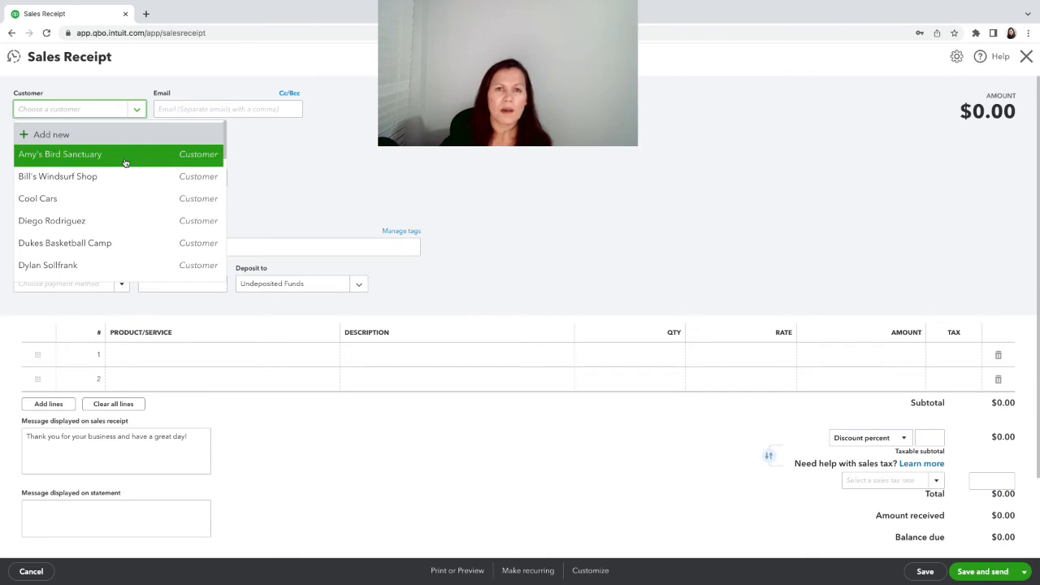
Make the receipt for Cool Cars with a $500 Design Fountains Concrete line.
click(37, 198)
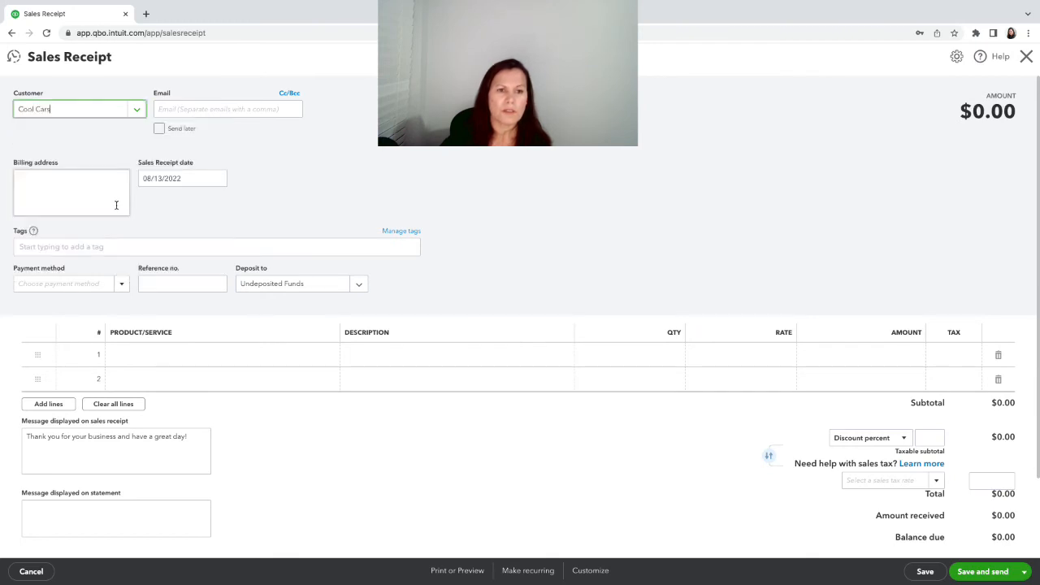
click(78, 109)
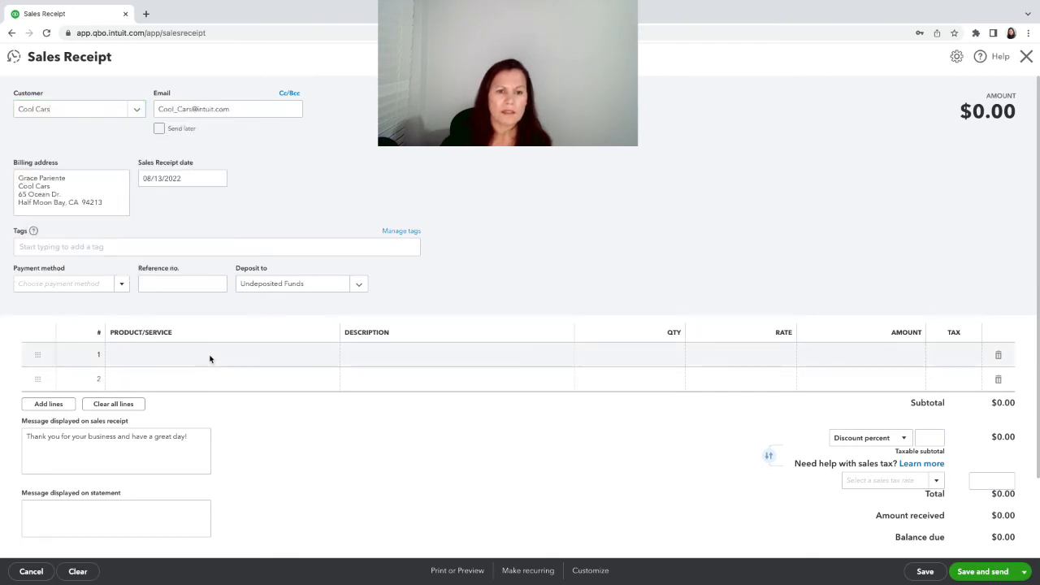
click(219, 354)
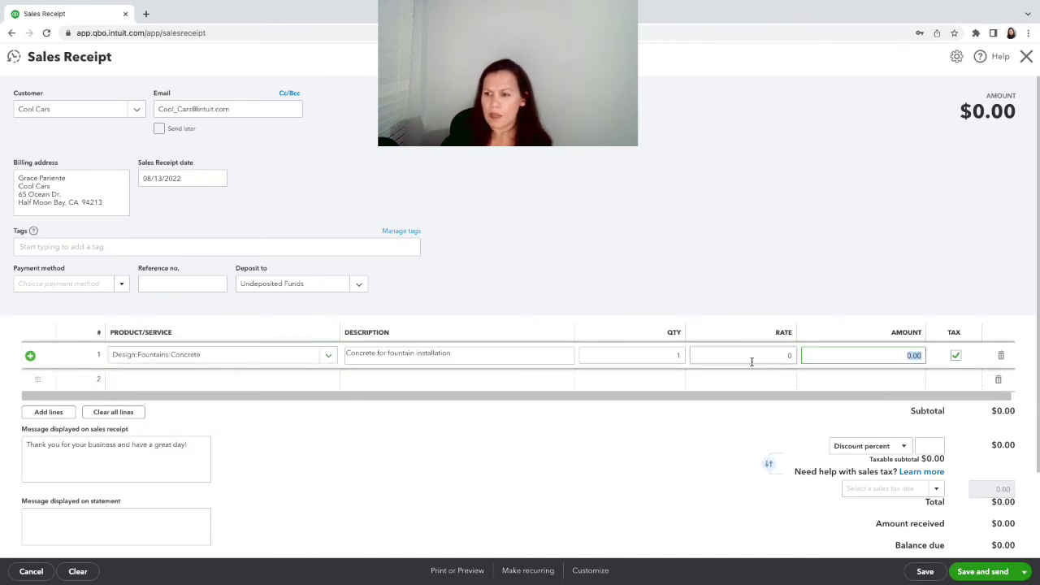
text(500)
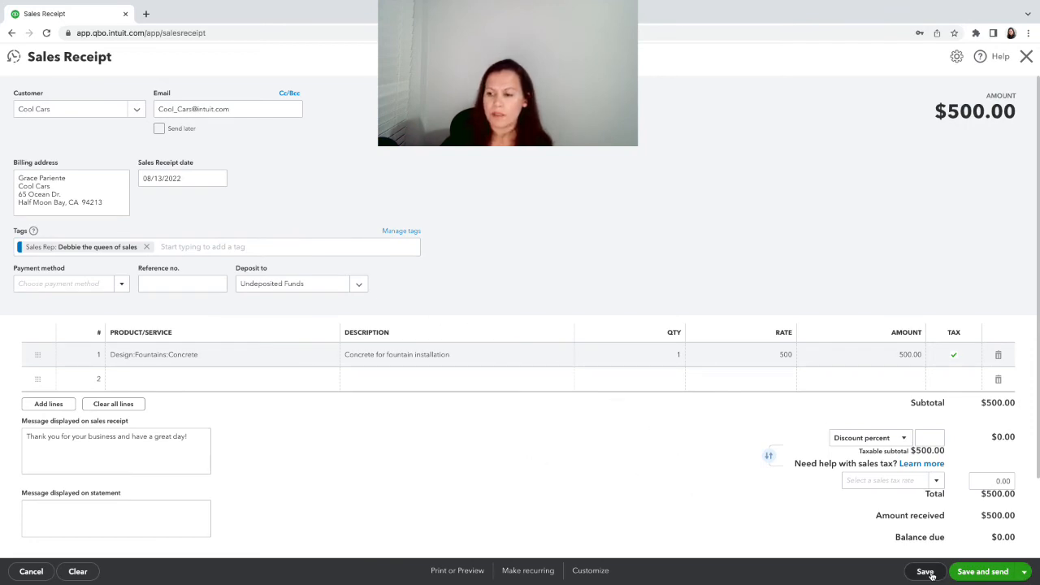
Save the Cool Cars sales receipt.
click(924, 572)
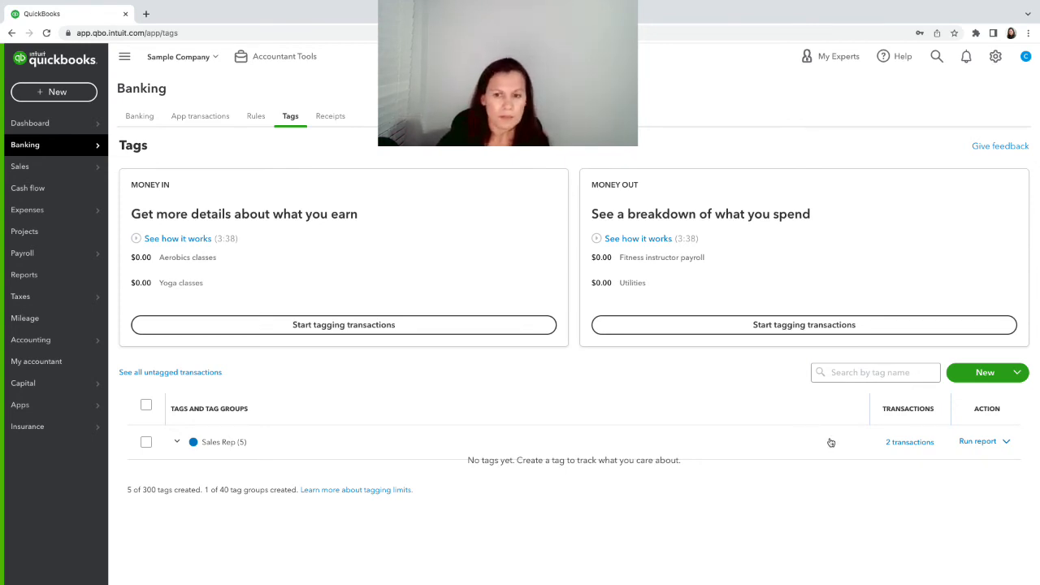
mouse_move(764, 432)
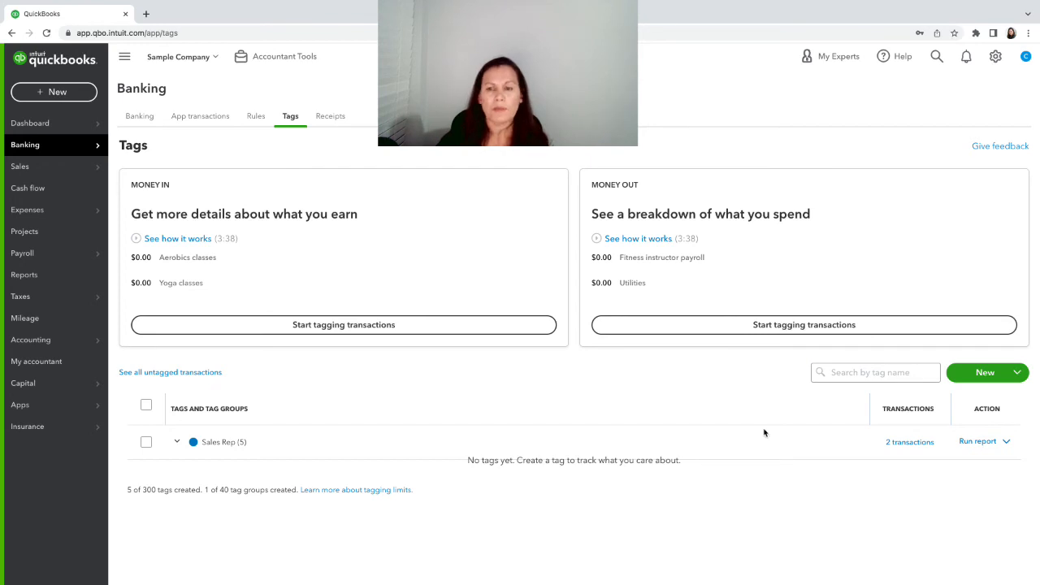
Run the Profit and Loss by Tag Group report (no data) and return to the reports list.
click(25, 274)
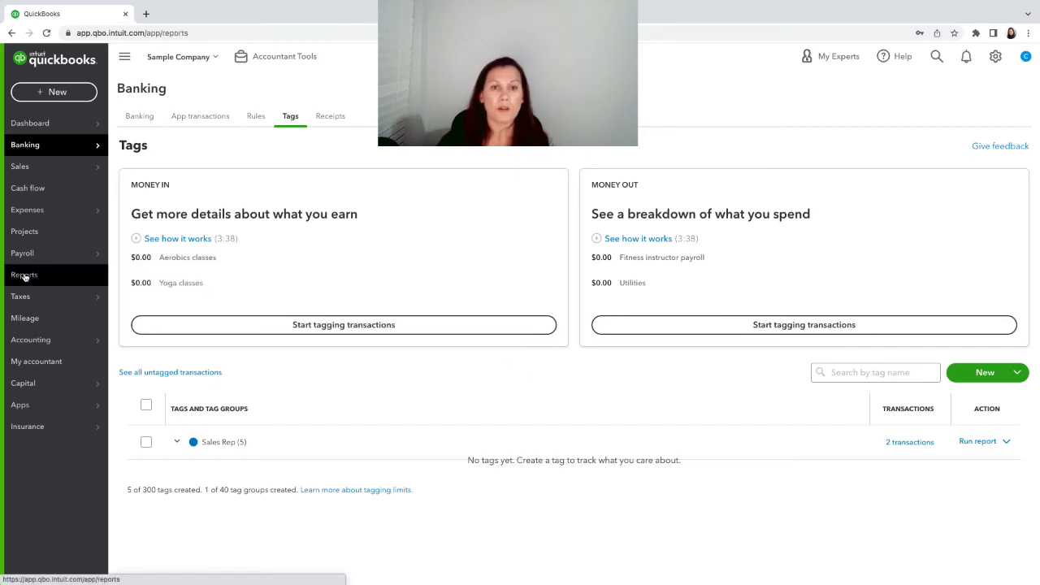
click(25, 275)
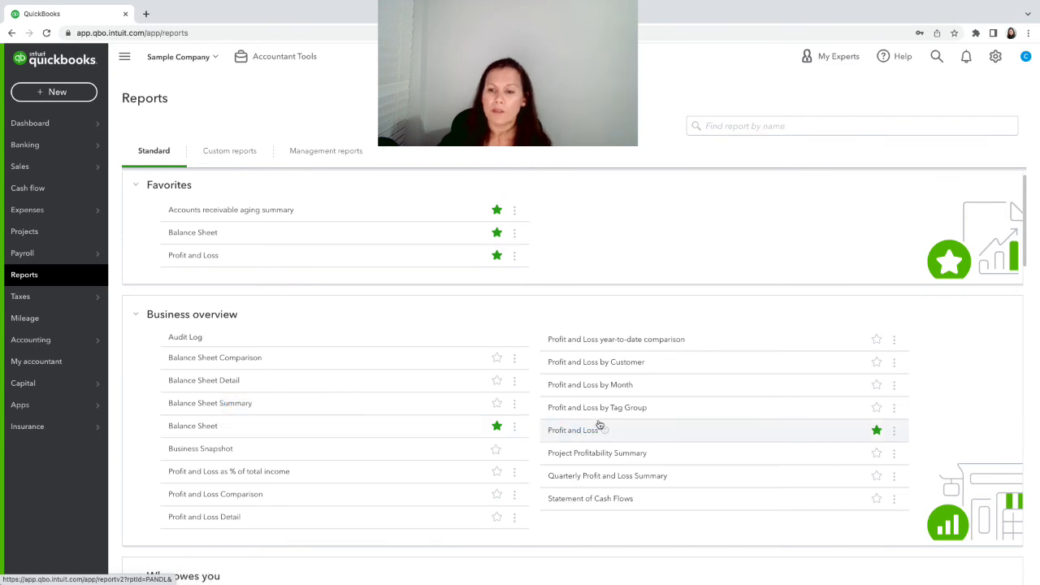
click(596, 406)
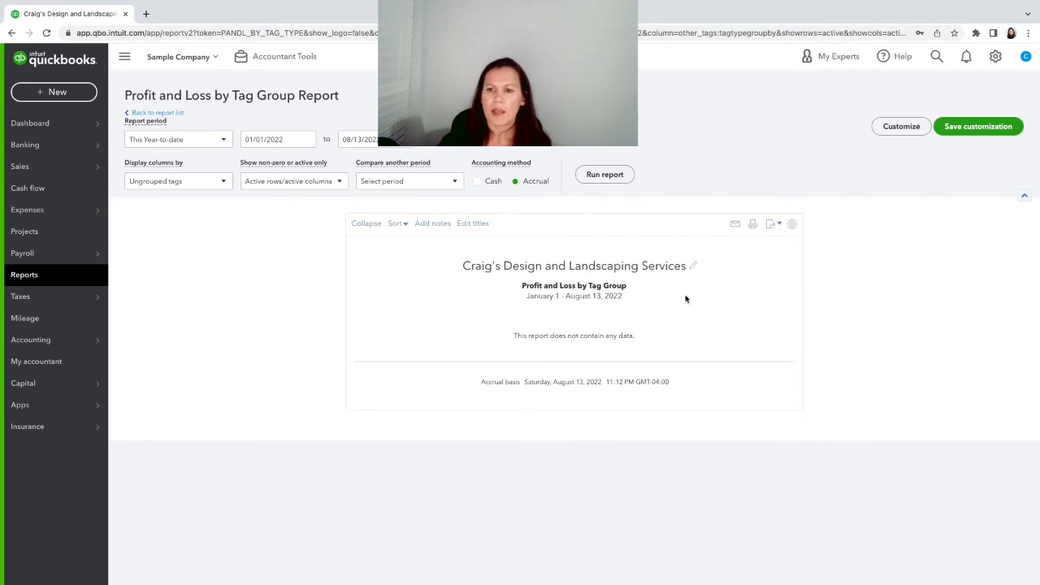
mouse_move(695, 289)
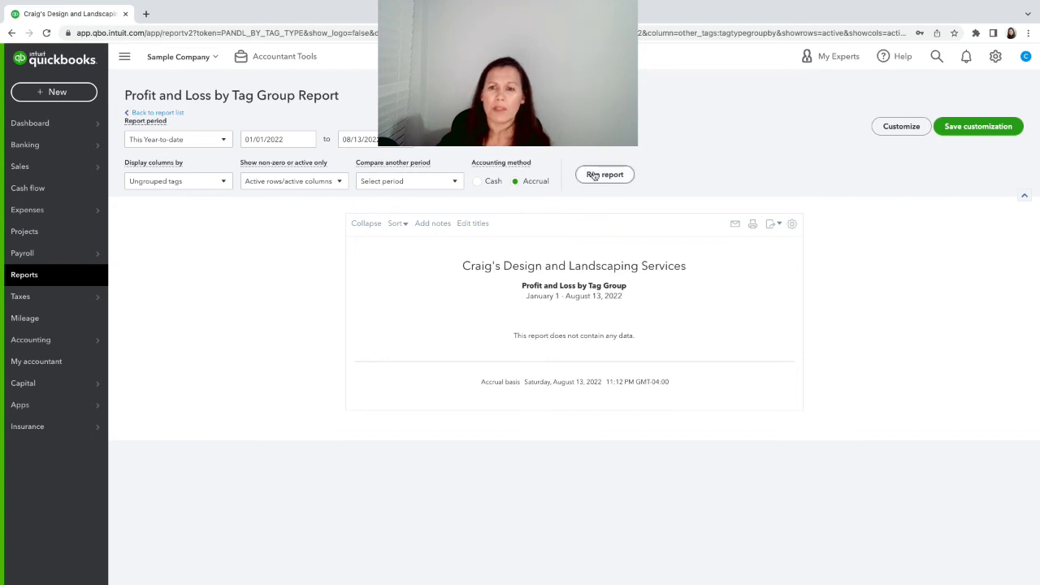
click(604, 174)
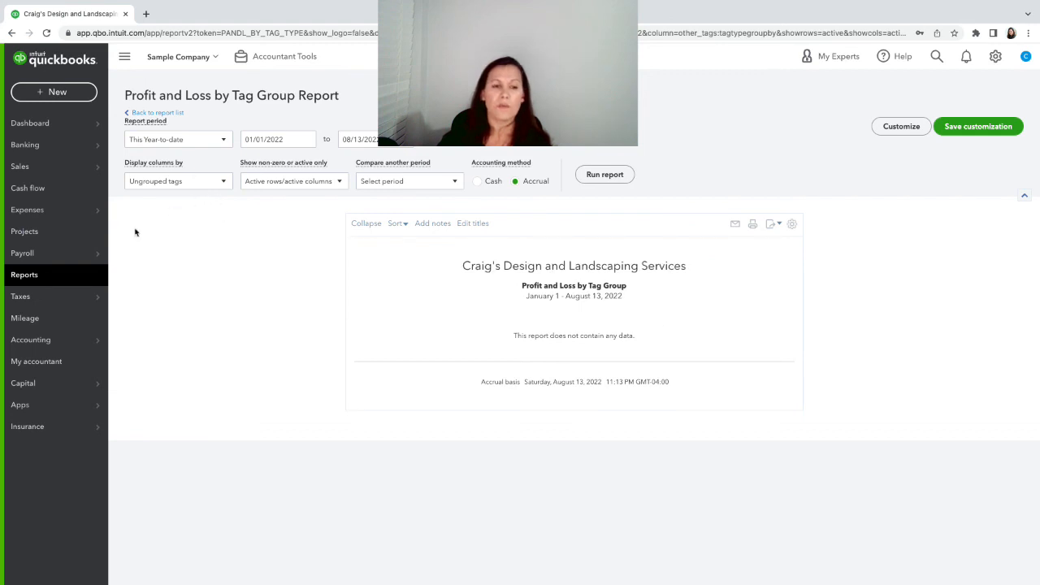
click(157, 112)
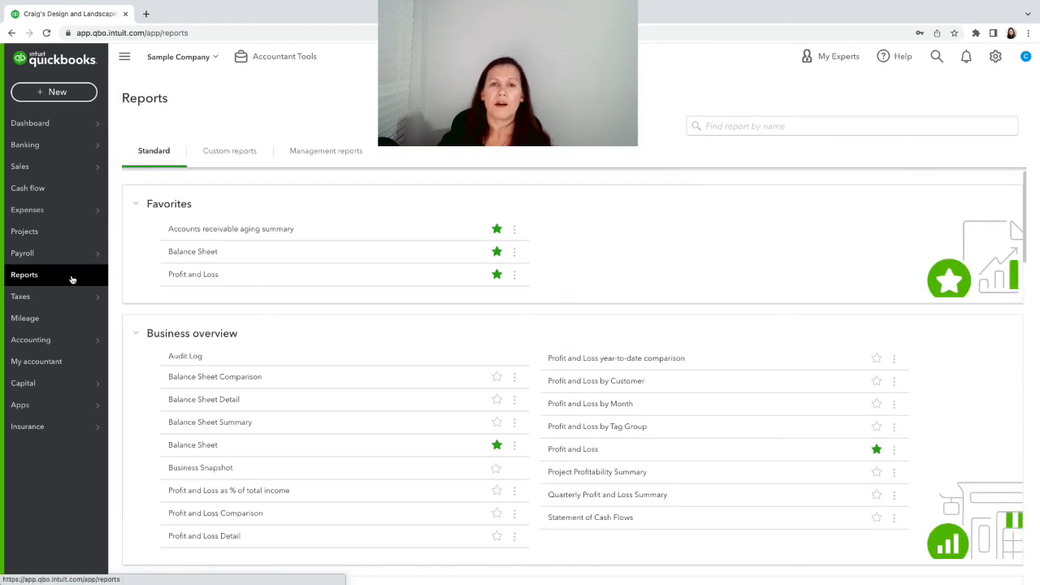
mouse_move(149, 299)
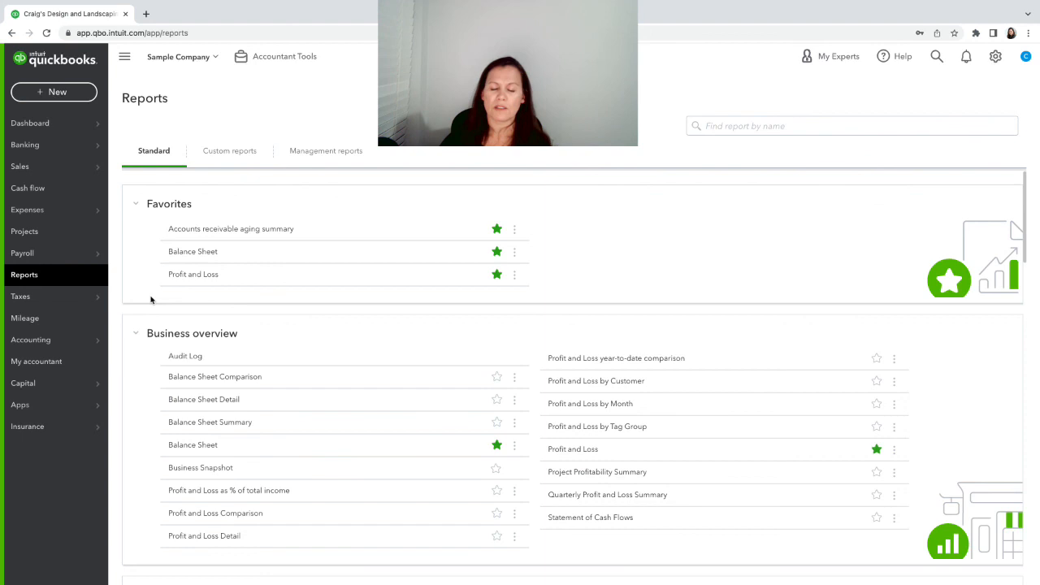